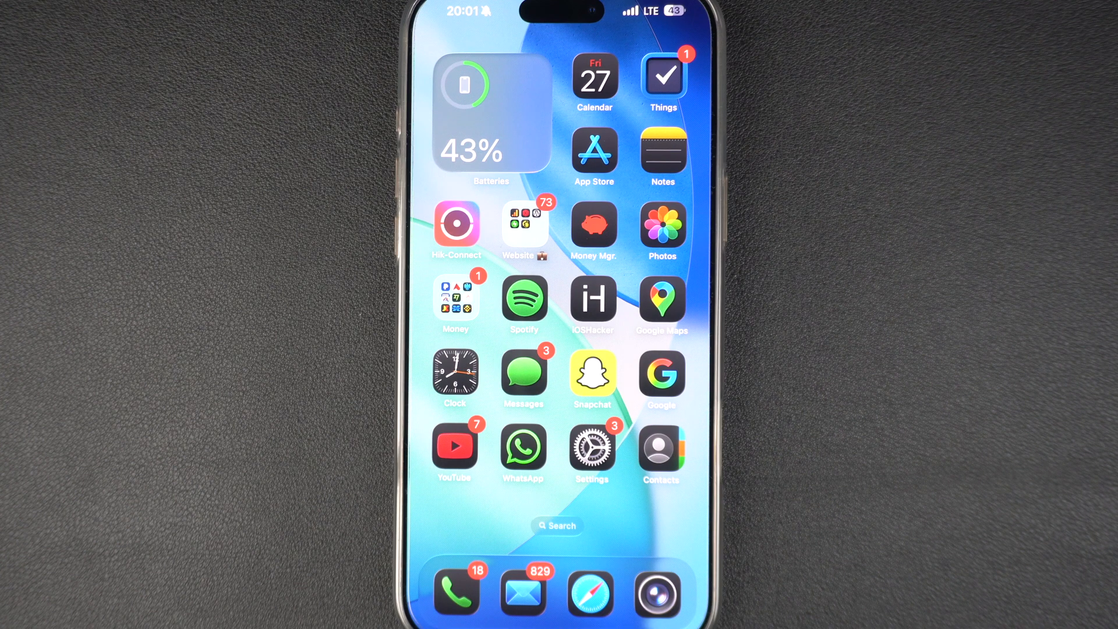
Launch the Settings app from the home screen
click(592, 449)
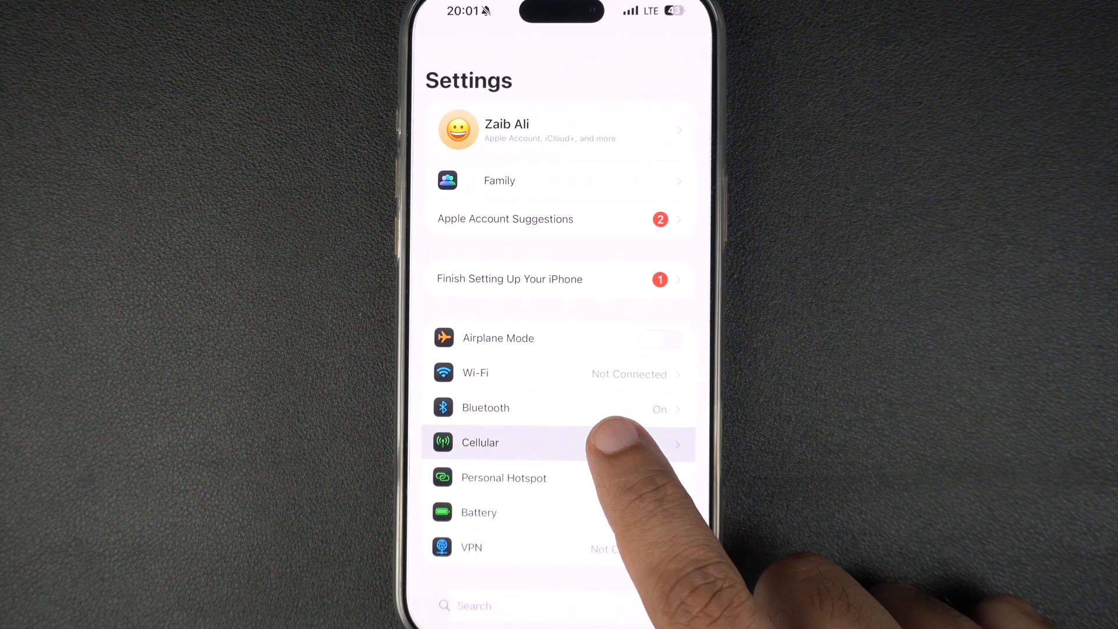
Open the Cellular page and scroll down through the per-app cellular data usage list
click(481, 442)
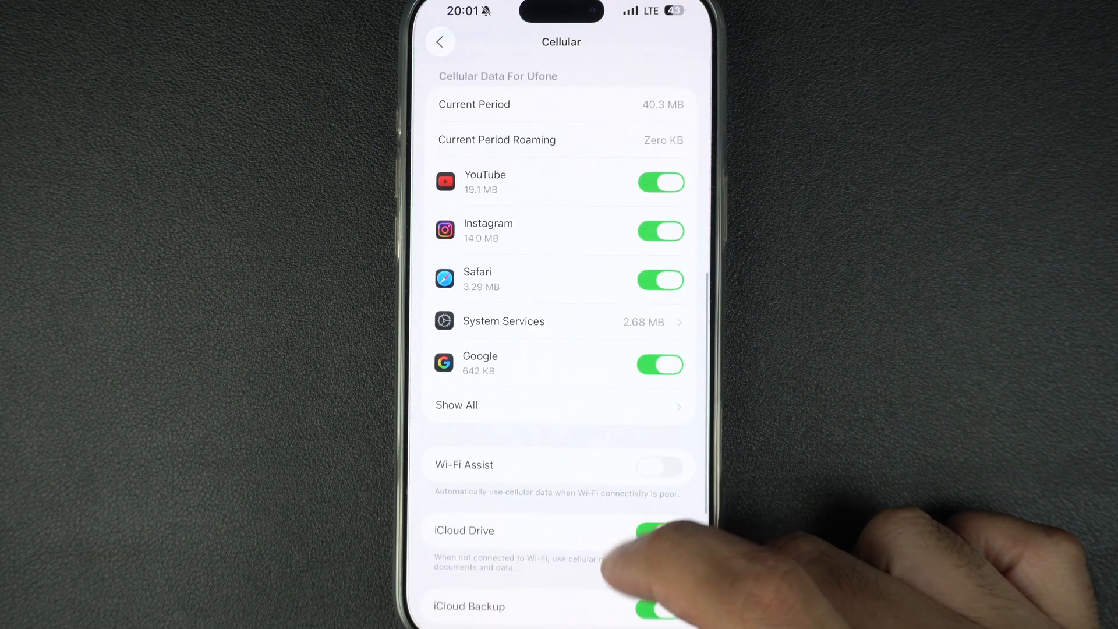
scroll(up, 3)
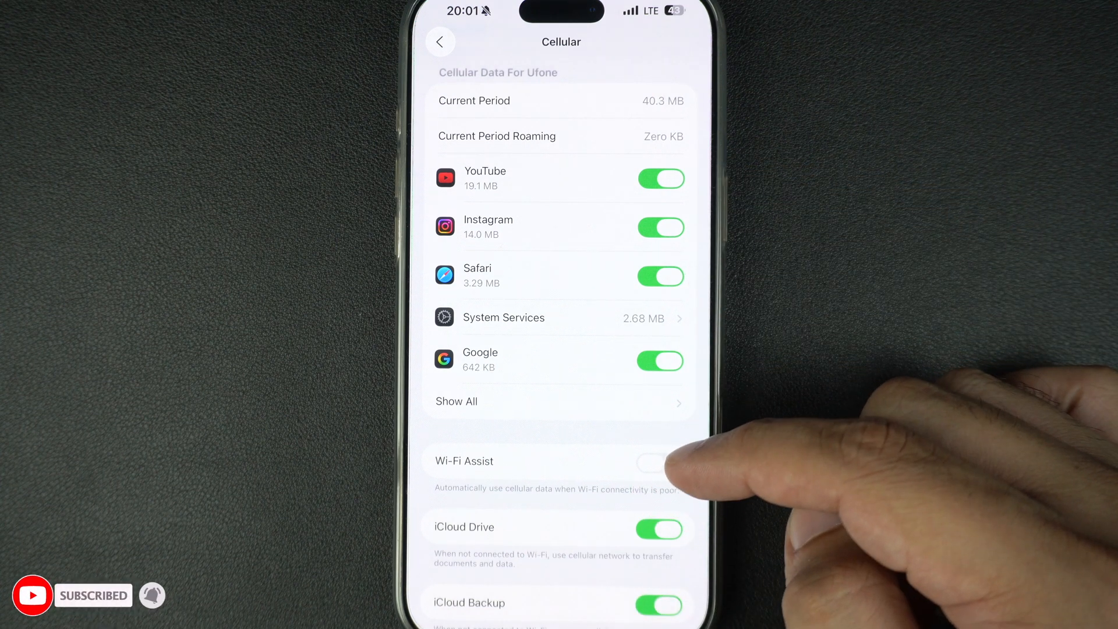
mouse_move(628, 414)
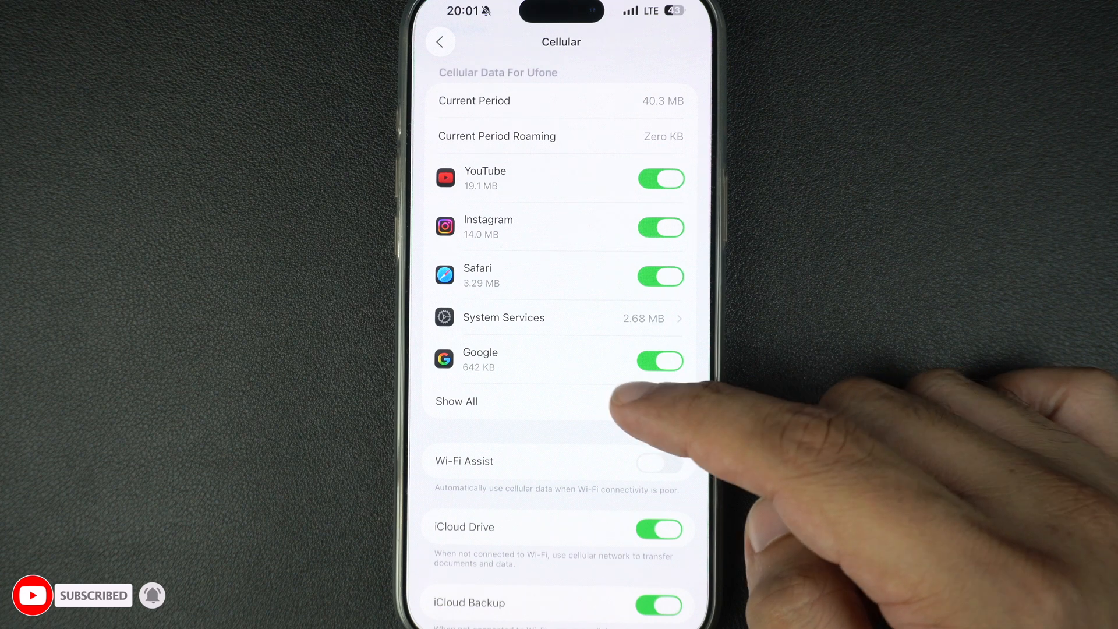
click(457, 401)
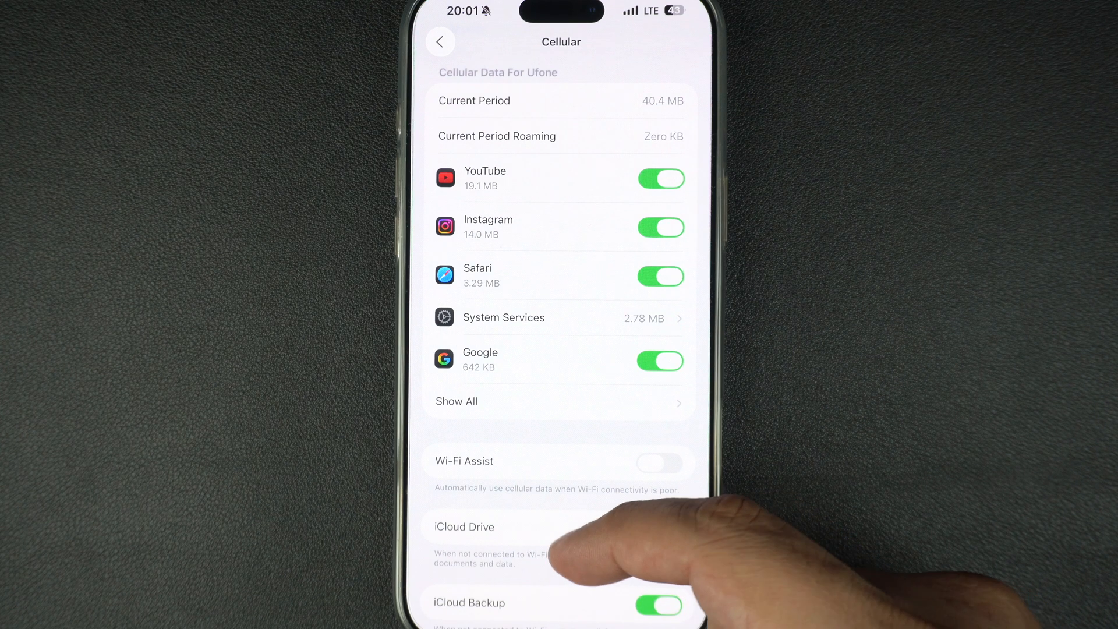
scroll(up, 3)
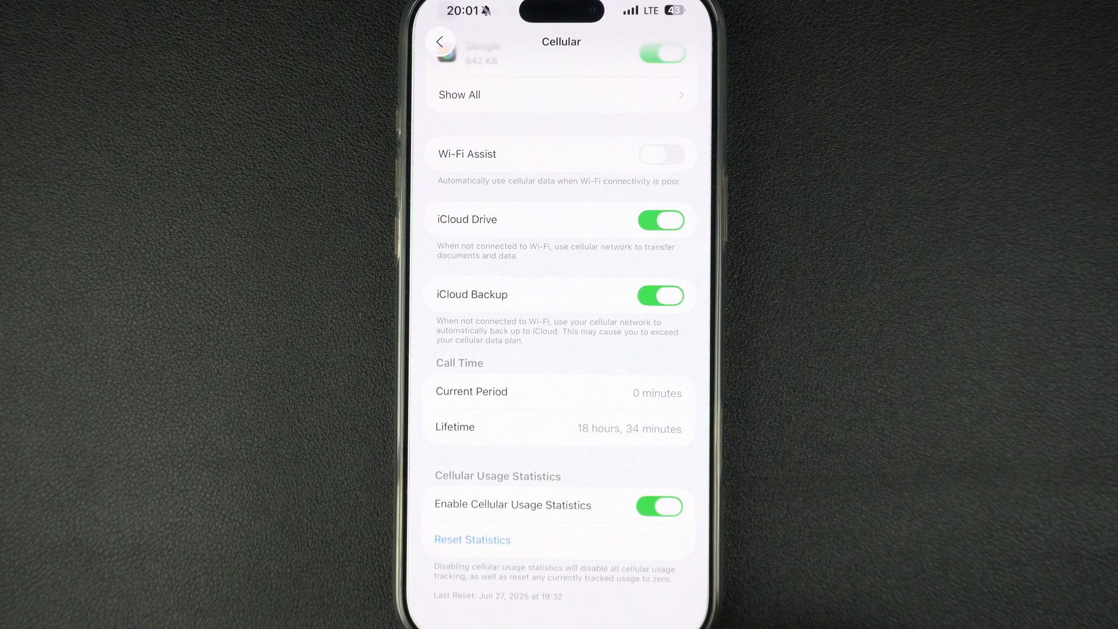
Choose Reset Statistics to bring up the reset confirmation prompt
click(472, 539)
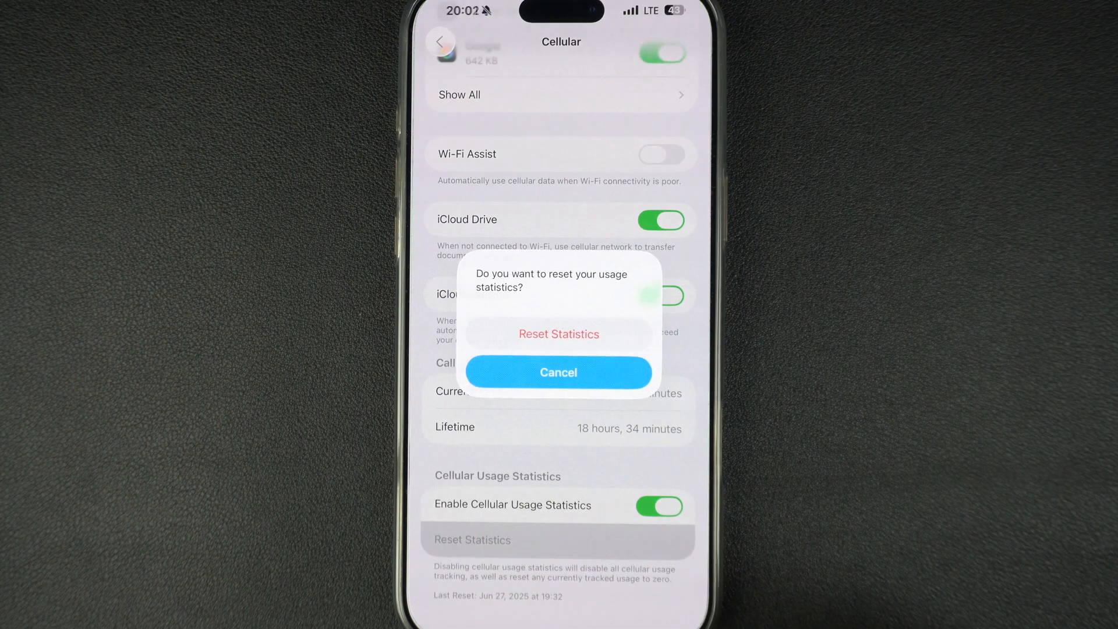